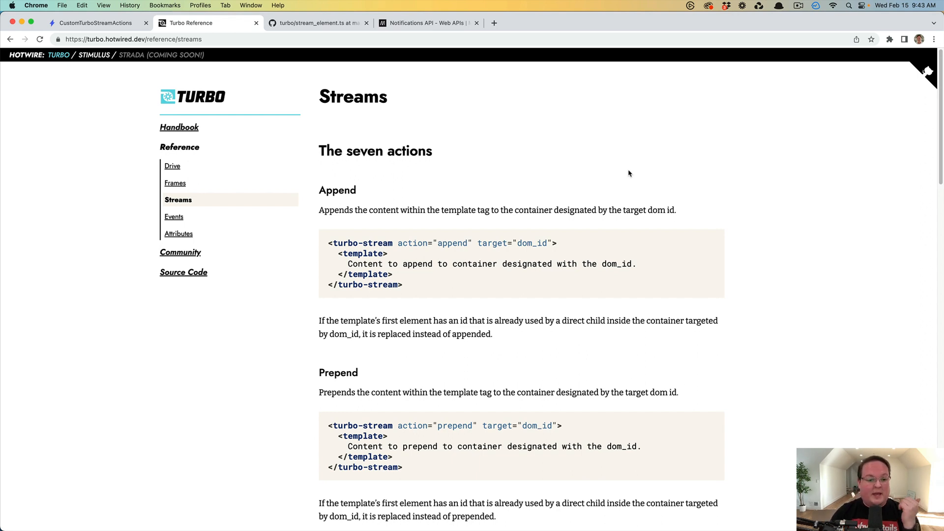
{"action": "mouse_move", "coordinate": [571, 145]}
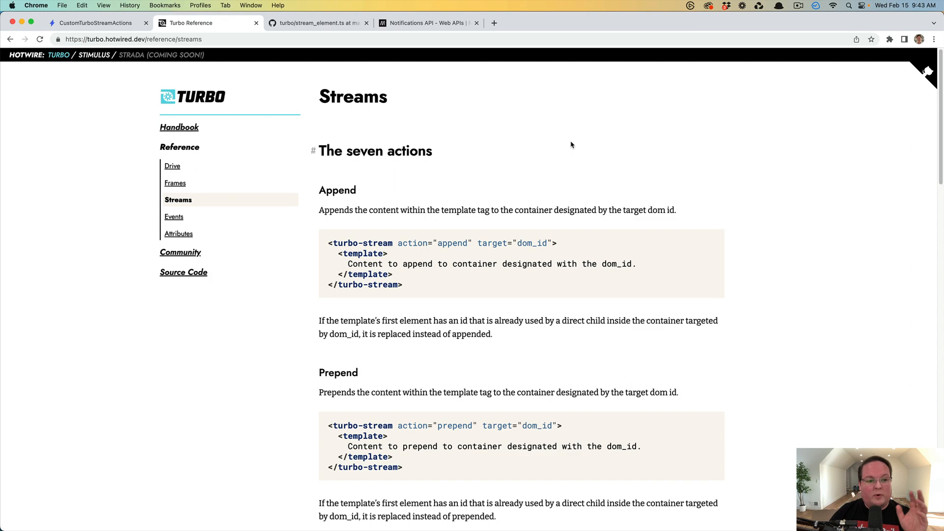
{"action": "mouse_move", "coordinate": [370, 155]}
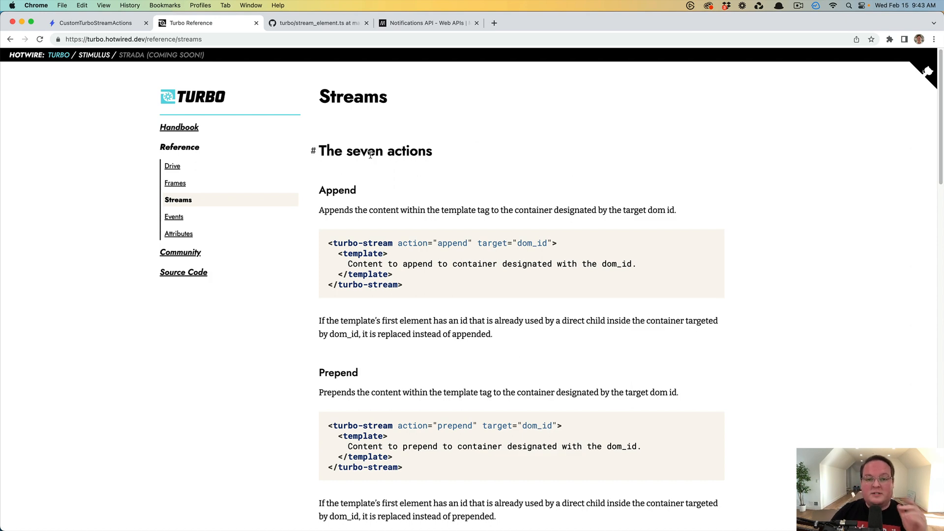
Scroll the page, show the CustomTurboStreamActions app tab in Chrome, then return to MacVim.
{"action": "scroll", "scroll_direction": "up", "scroll_amount": 3}
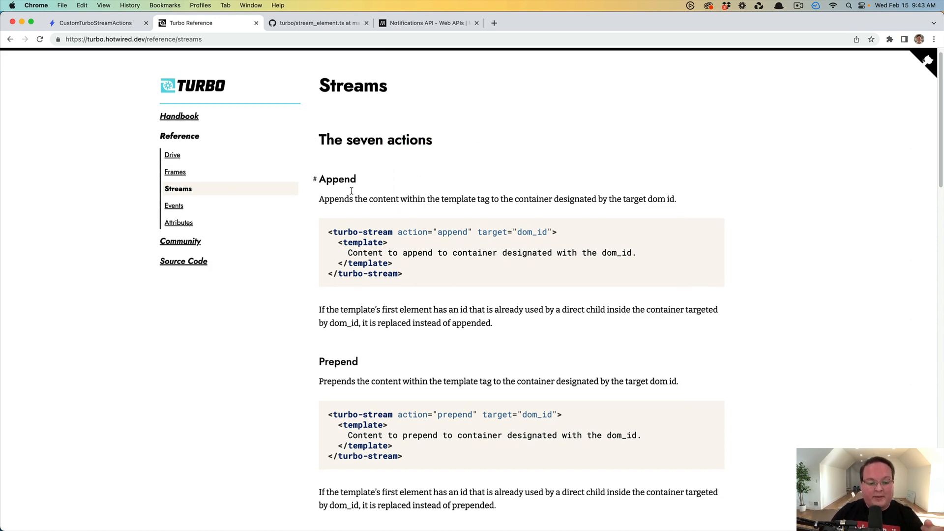
{"action": "scroll", "scroll_direction": "down", "scroll_amount": 3}
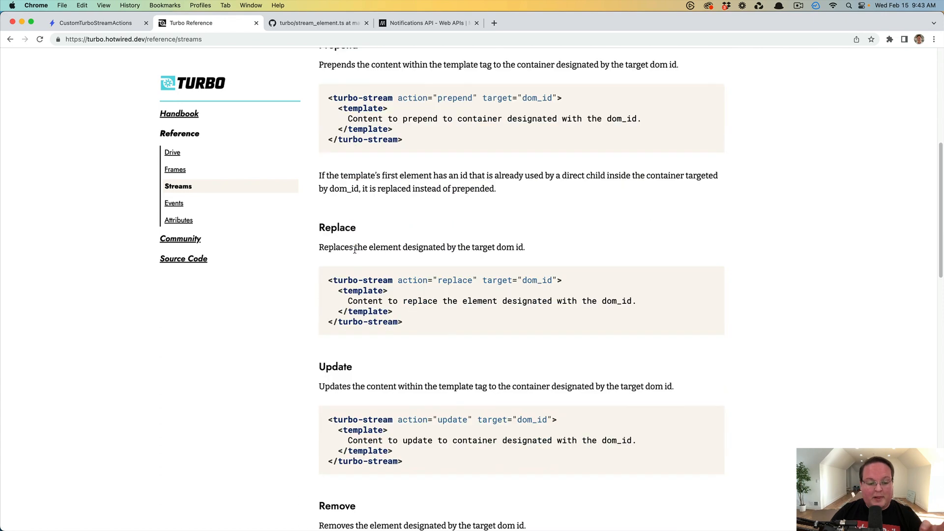
{"action": "scroll", "scroll_direction": "down", "scroll_amount": 3}
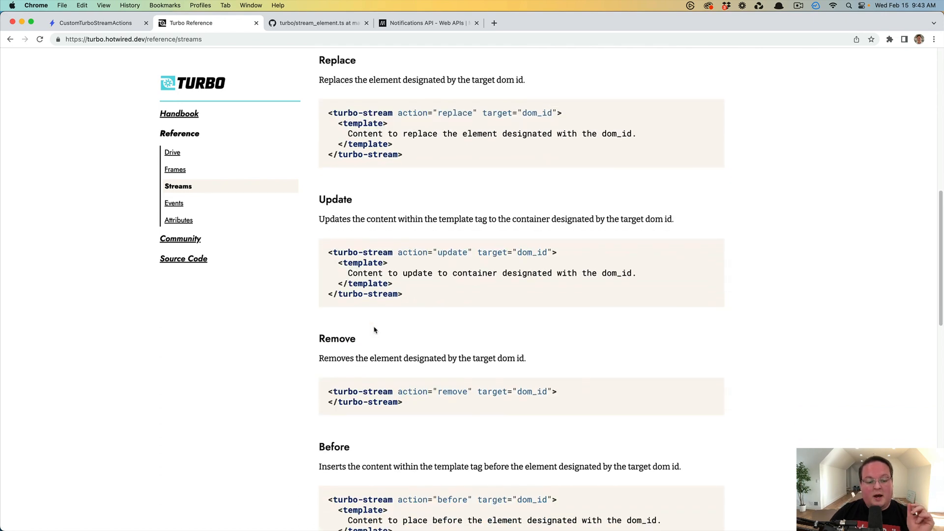
{"action": "scroll", "scroll_direction": "down", "scroll_amount": 3}
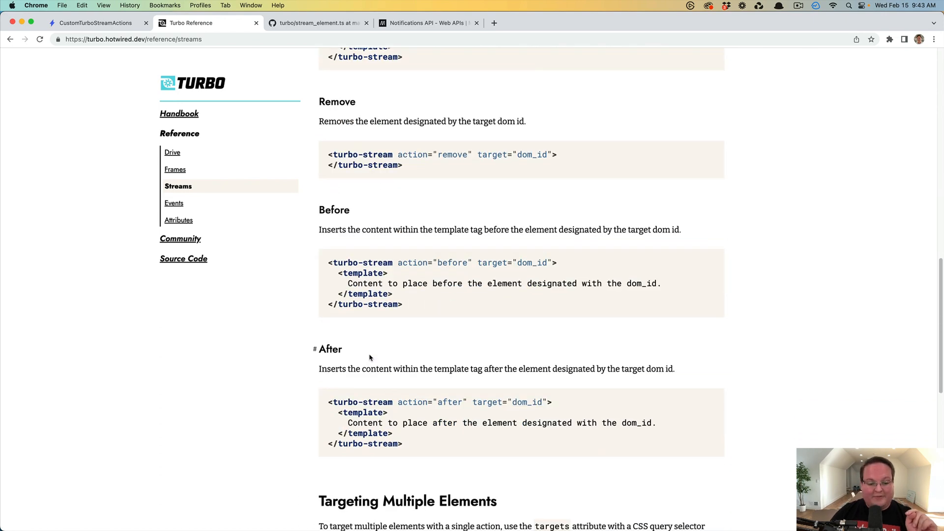
{"action": "scroll", "scroll_direction": "up", "scroll_amount": 3}
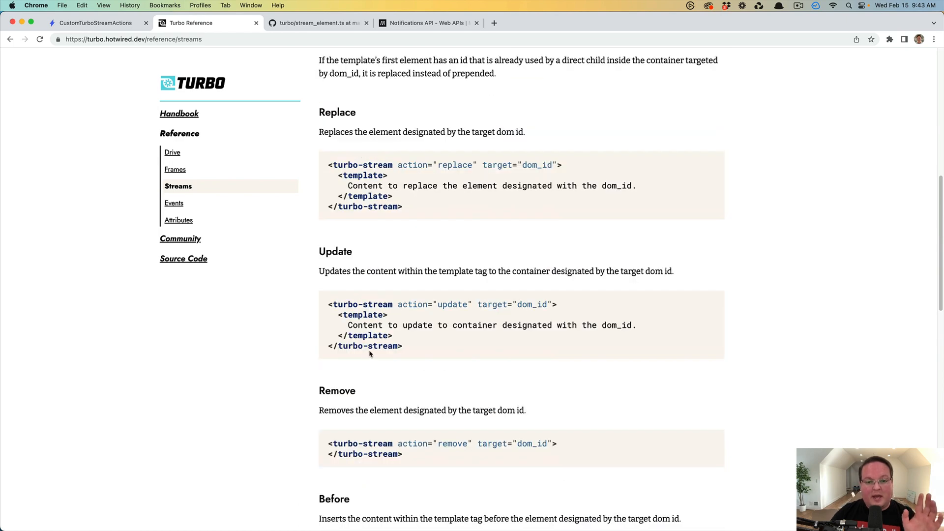
{"action": "mouse_move", "coordinate": [383, 304]}
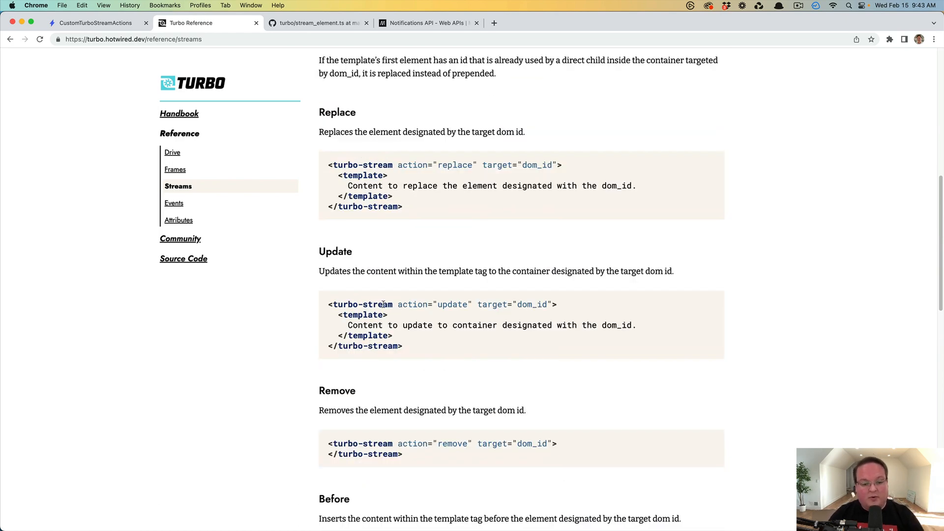
{"action": "scroll", "scroll_direction": "up", "scroll_amount": 3}
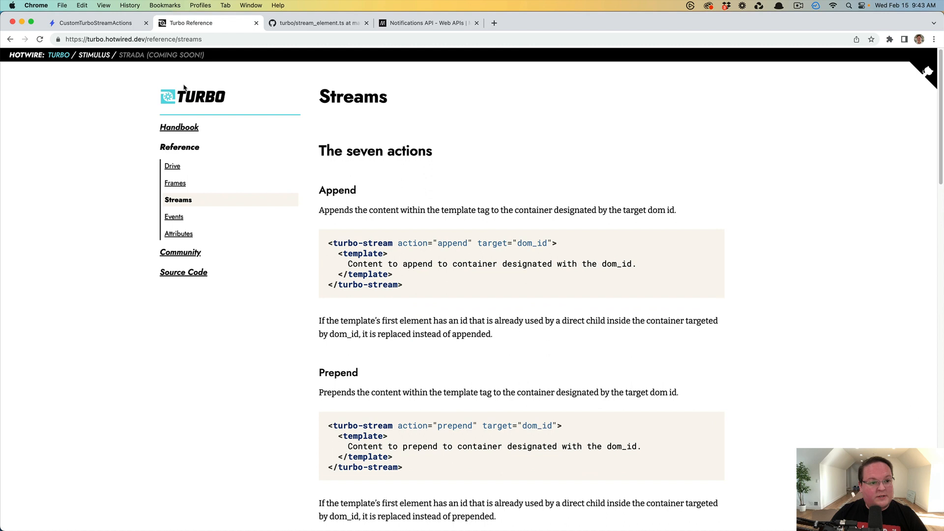
{"action": "mouse_move", "coordinate": [202, 72]}
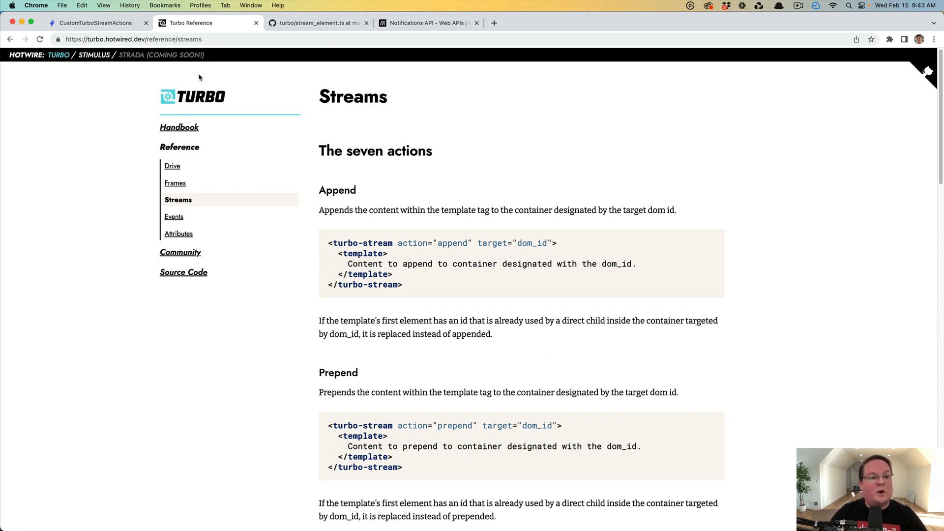
{"action": "mouse_move", "coordinate": [139, 73]}
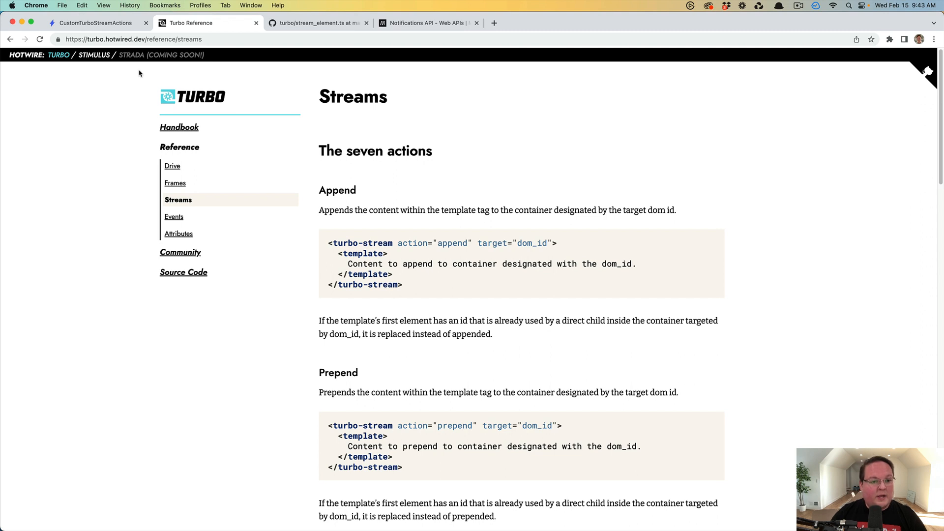
{"action": "left_click", "coordinate": [94, 23]}
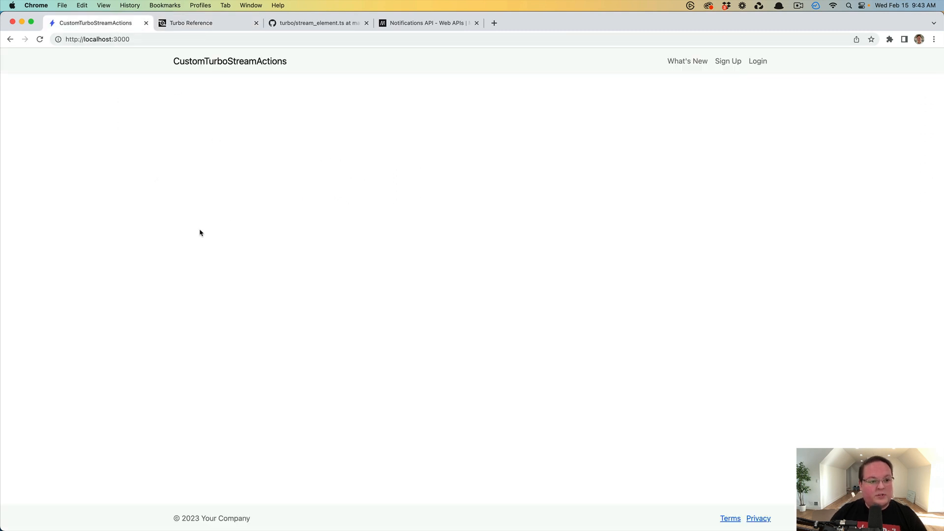
{"action": "mouse_move", "coordinate": [338, 192]}
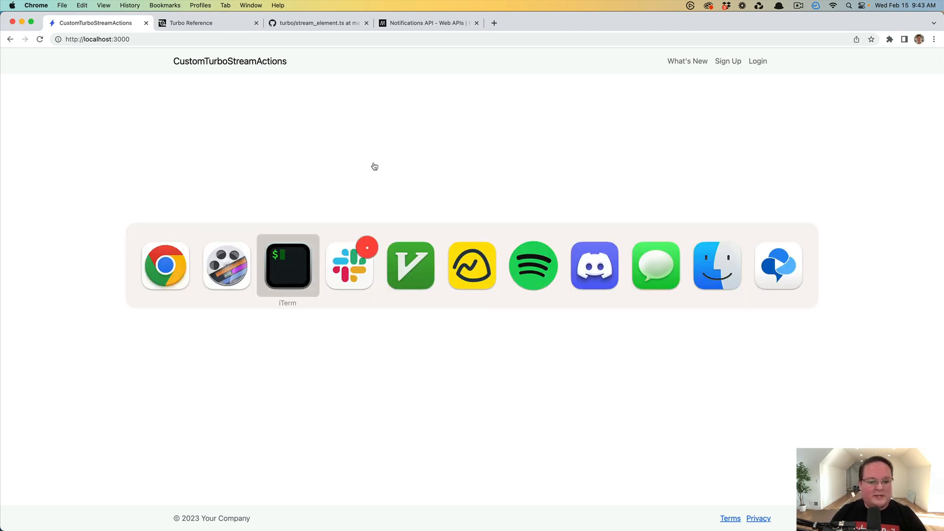
{"action": "left_click", "coordinate": [287, 265]}
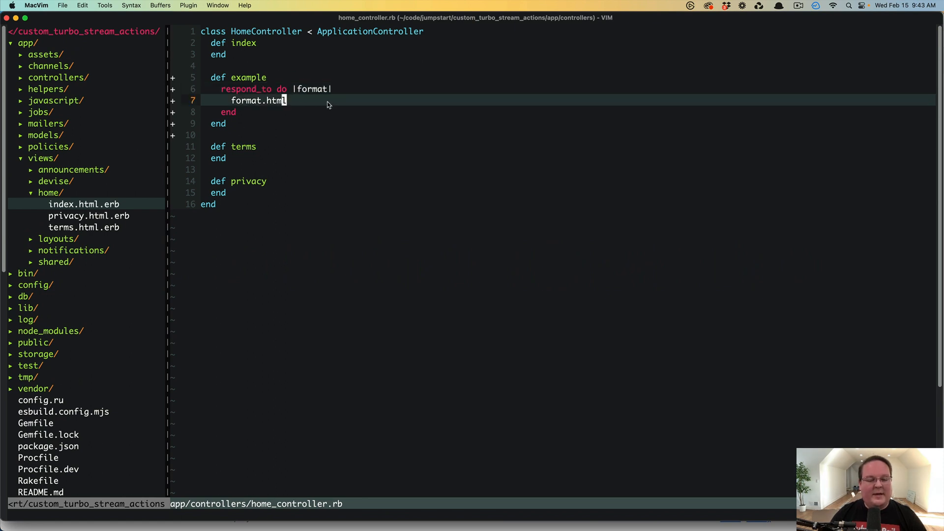
Add format.turbo_stream under format.html in the example action's respond_to block.
{"action": "type", "text": "f"}
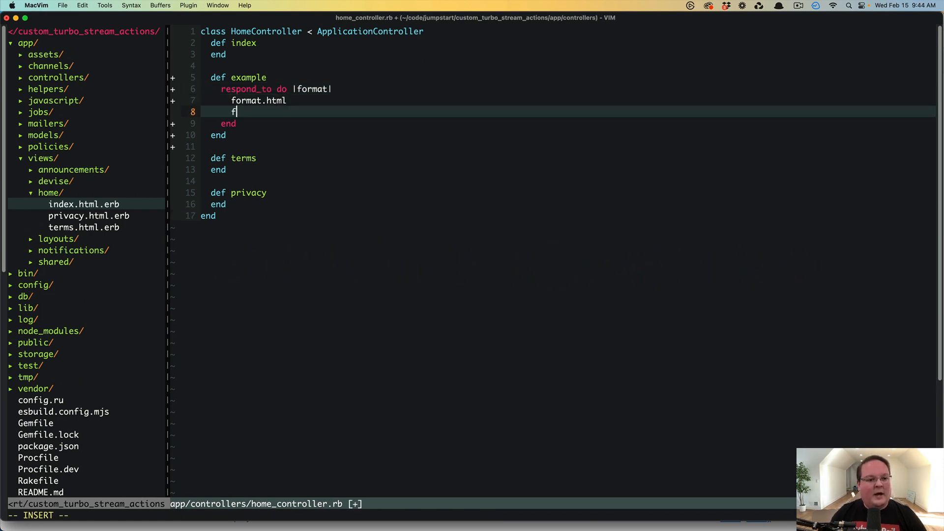
{"action": "type", "text": "ormat."}
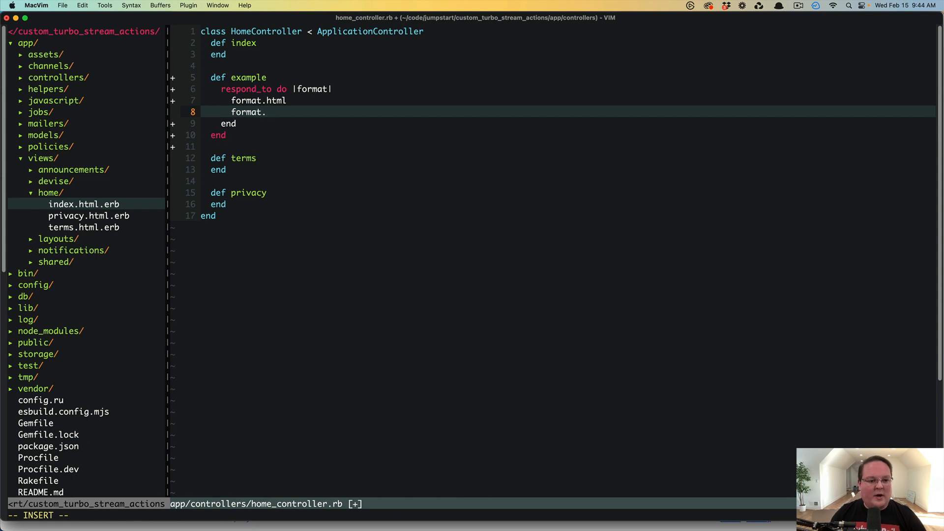
{"action": "type", "text": "turbo_stream"}
{"action": "type", "text": "<%"}
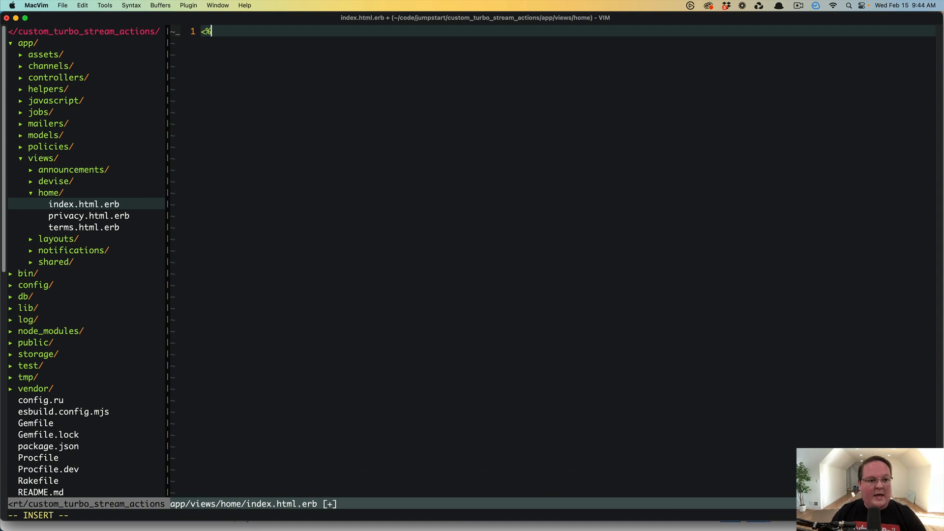
Write <%= button_to "Do something", example_path, method: :get, data: {turbo_stream: true} %> followed by two blank lines.
{"action": "type", "text": "= button_to \"Do something\","}
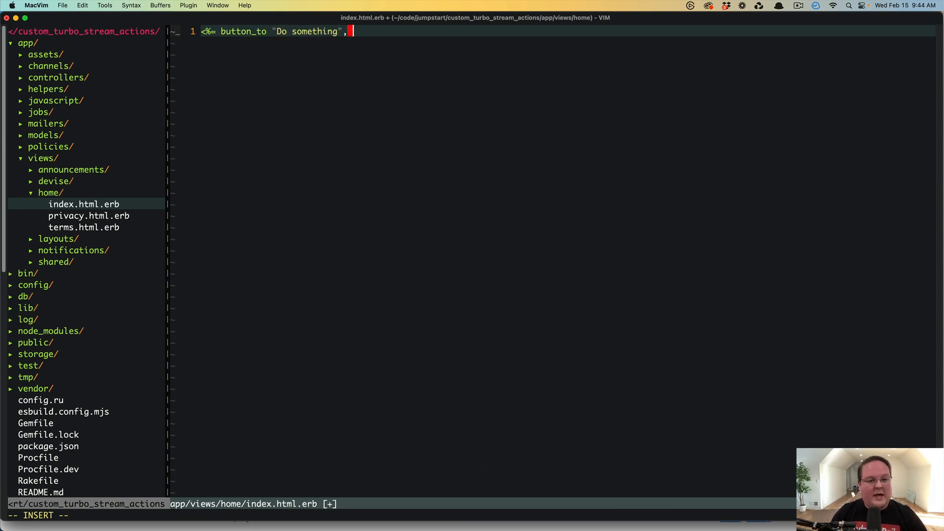
{"action": "type", "text": "example_pa"}
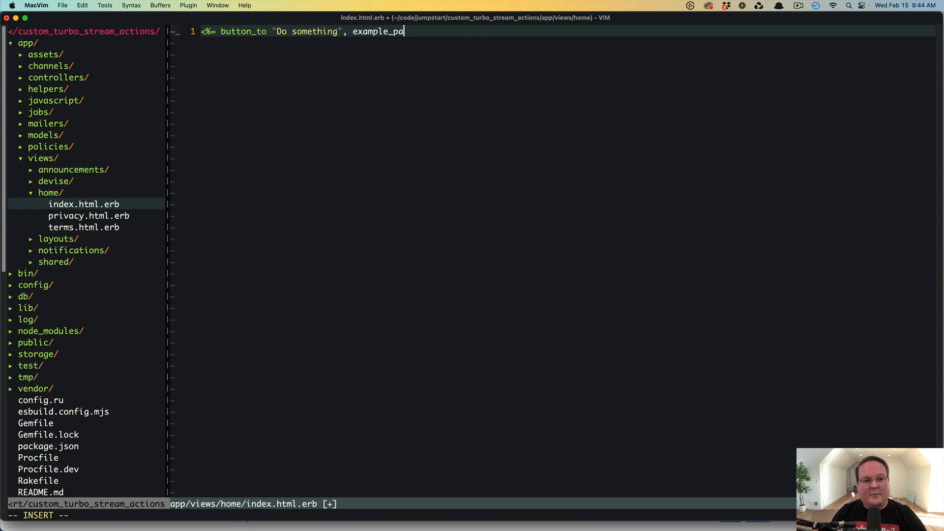
{"action": "type", "text": "th, method: :"}
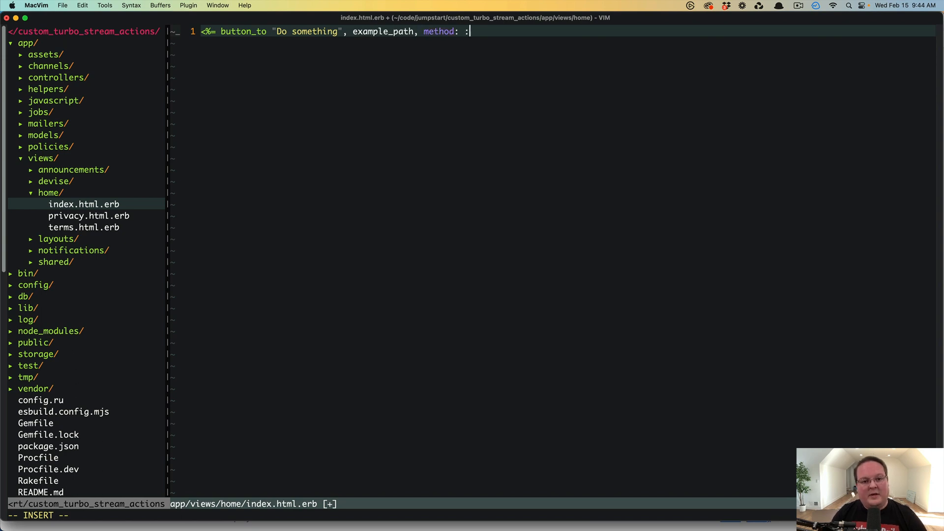
{"action": "type", "text": "get,"}
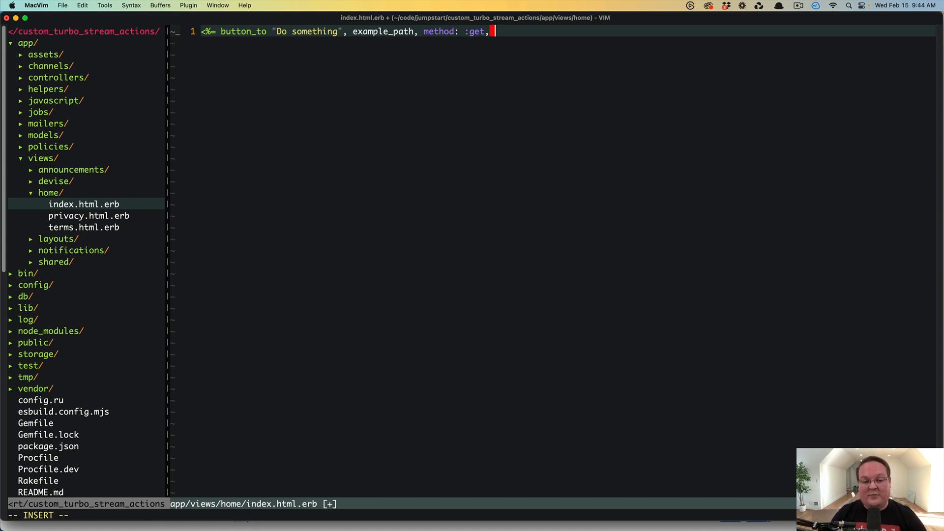
{"action": "type", "text": "data: { t"}
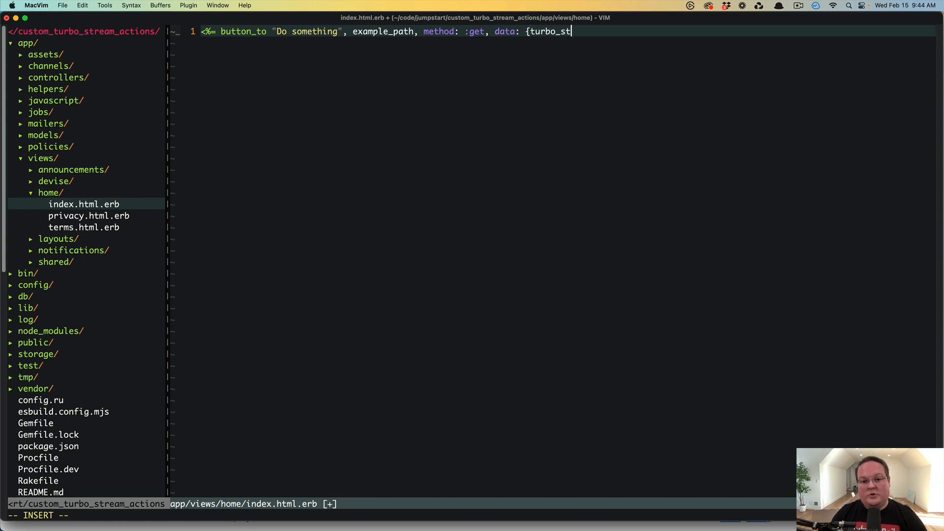
{"action": "type", "text": "ream: true} %>"}
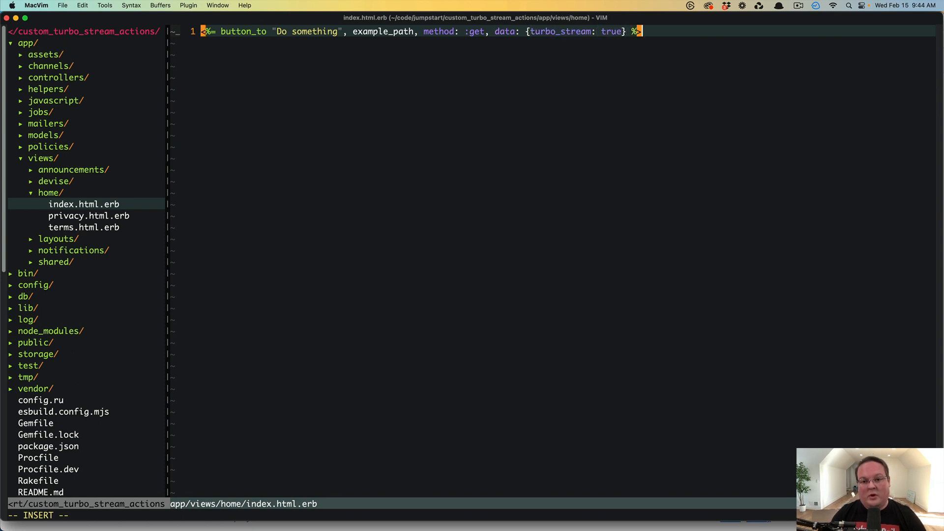
{"action": "key", "text": "Return"}
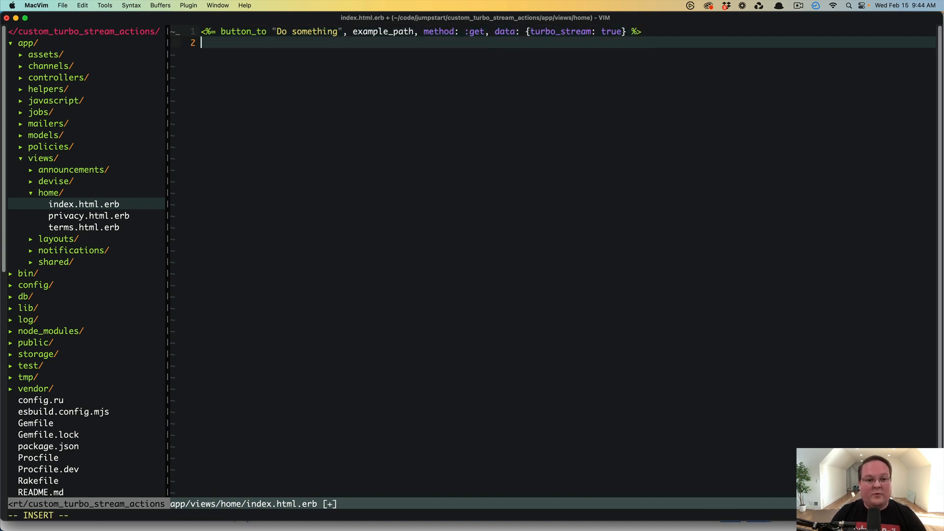
{"action": "key", "text": "Return"}
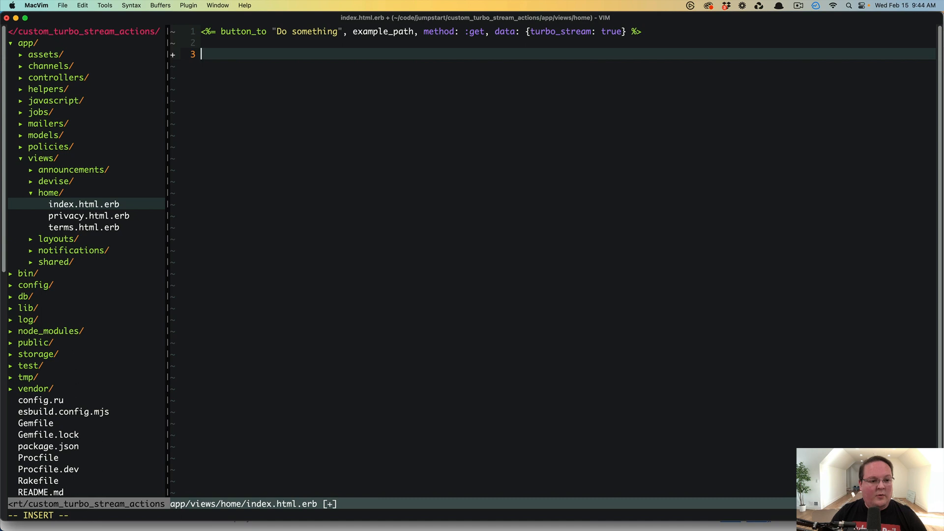
{"action": "mouse_move", "coordinate": [129, 209]}
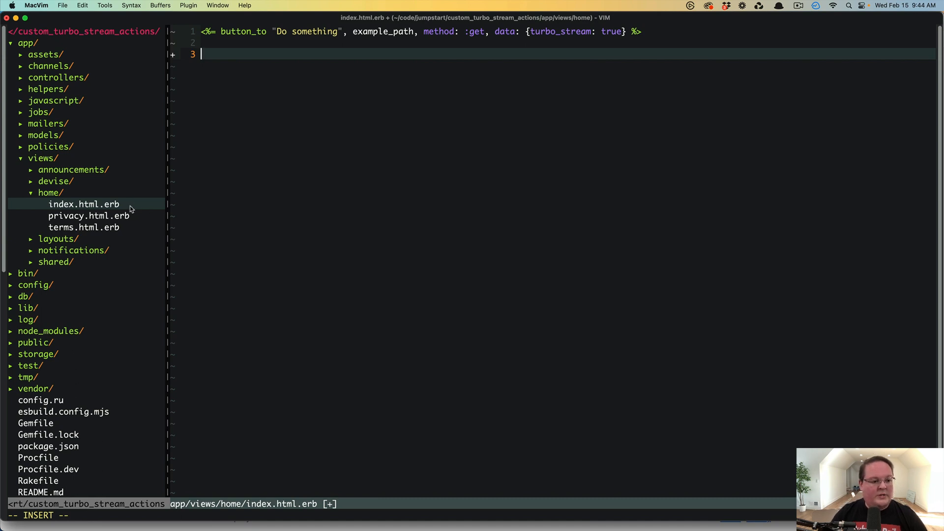